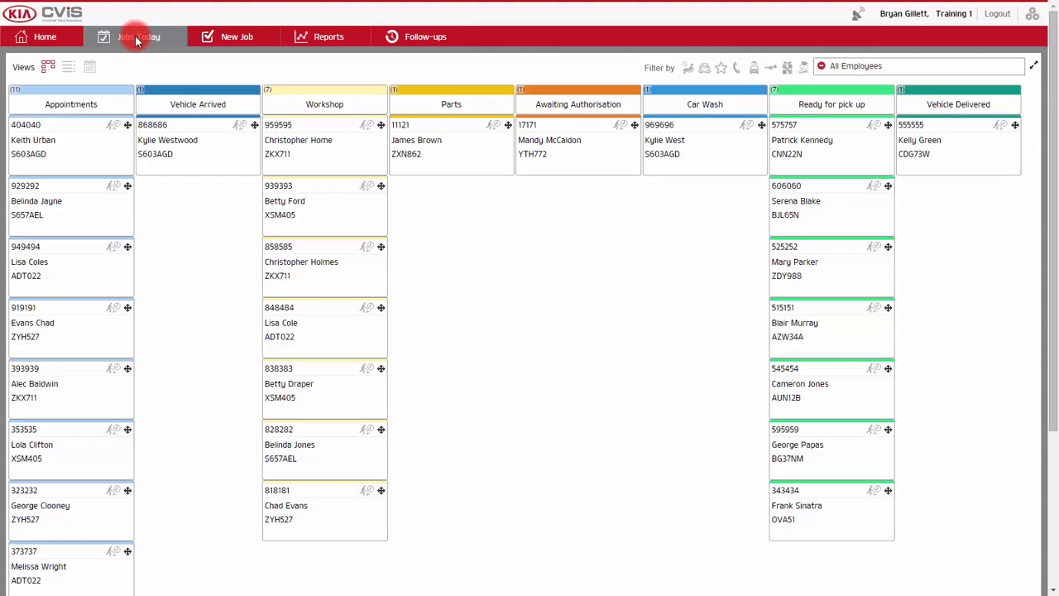
pyautogui.click(425, 36)
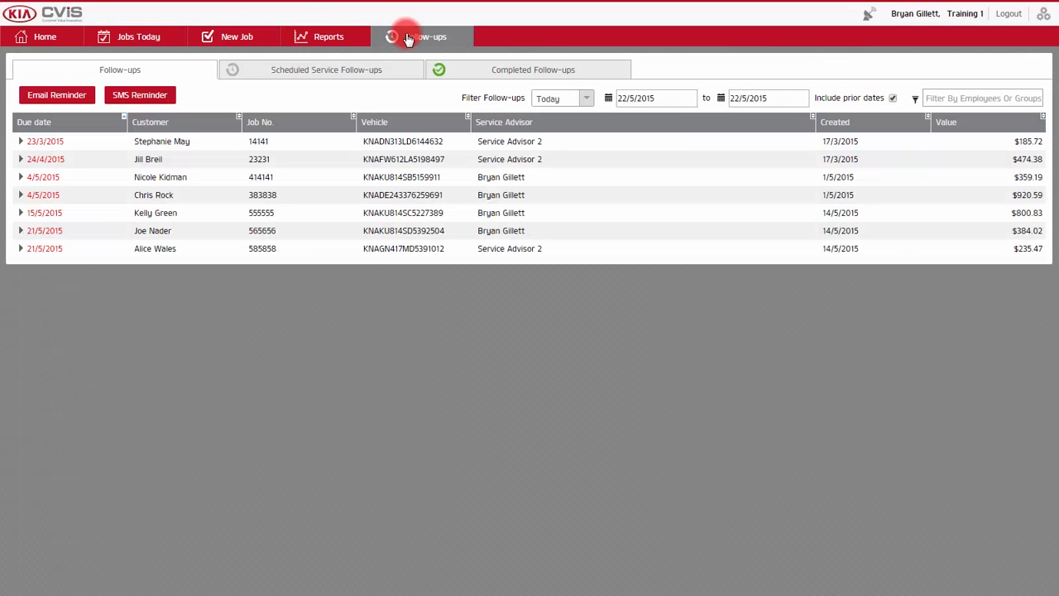
pyautogui.click(326, 70)
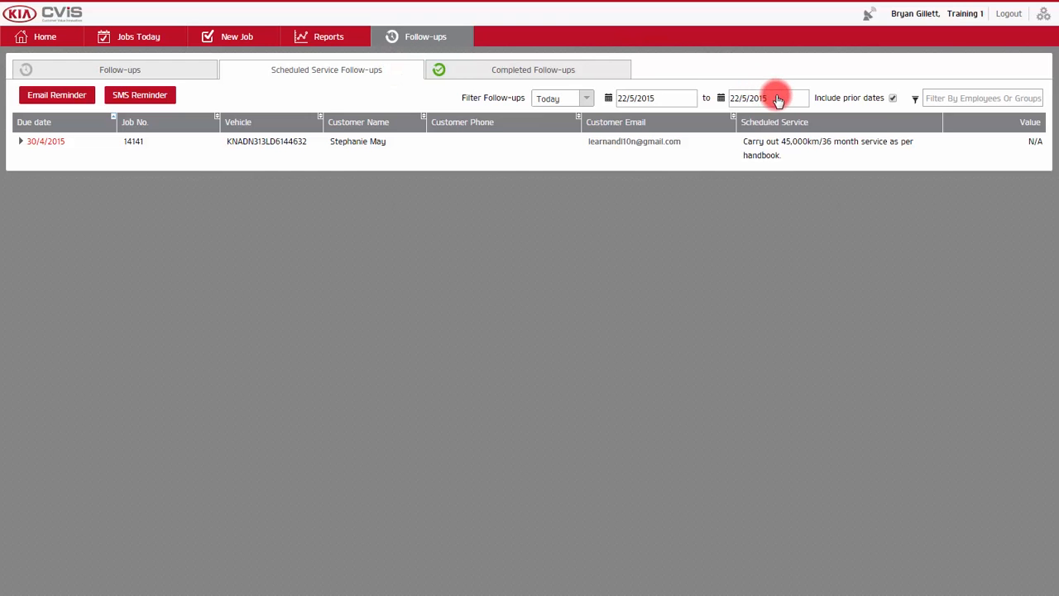
# End the follow-ups date range on 5/6/2015 so five upcoming services are listed.
pyautogui.click(768, 98)
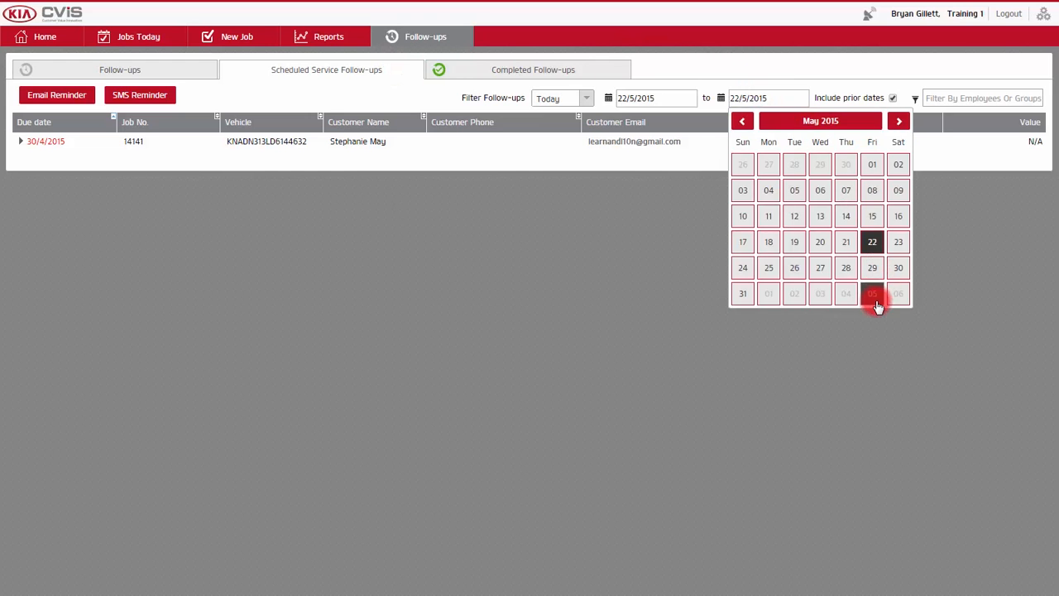
pyautogui.click(871, 292)
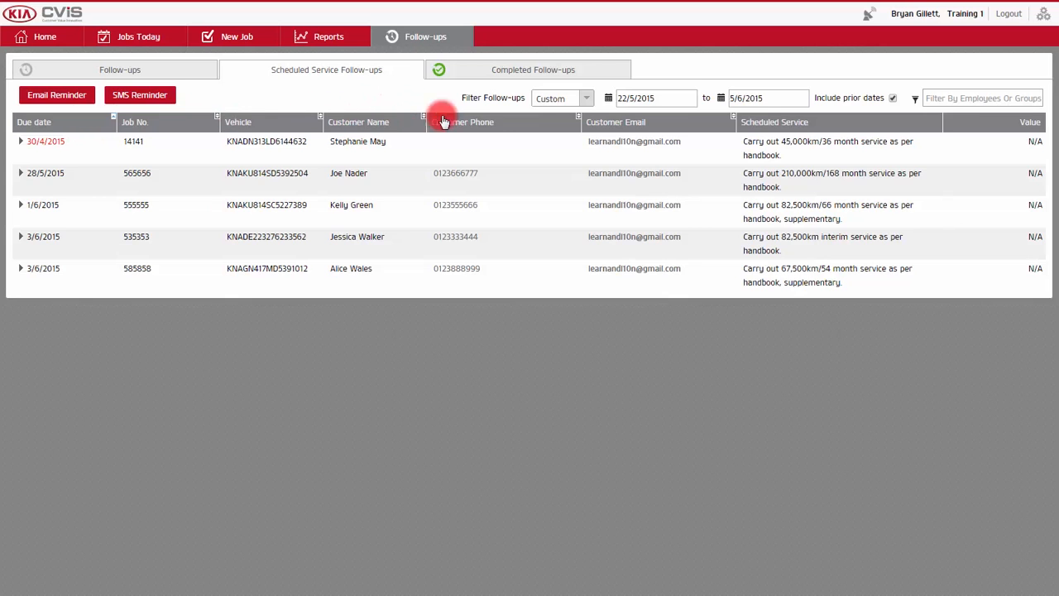
pyautogui.moveTo(877, 126)
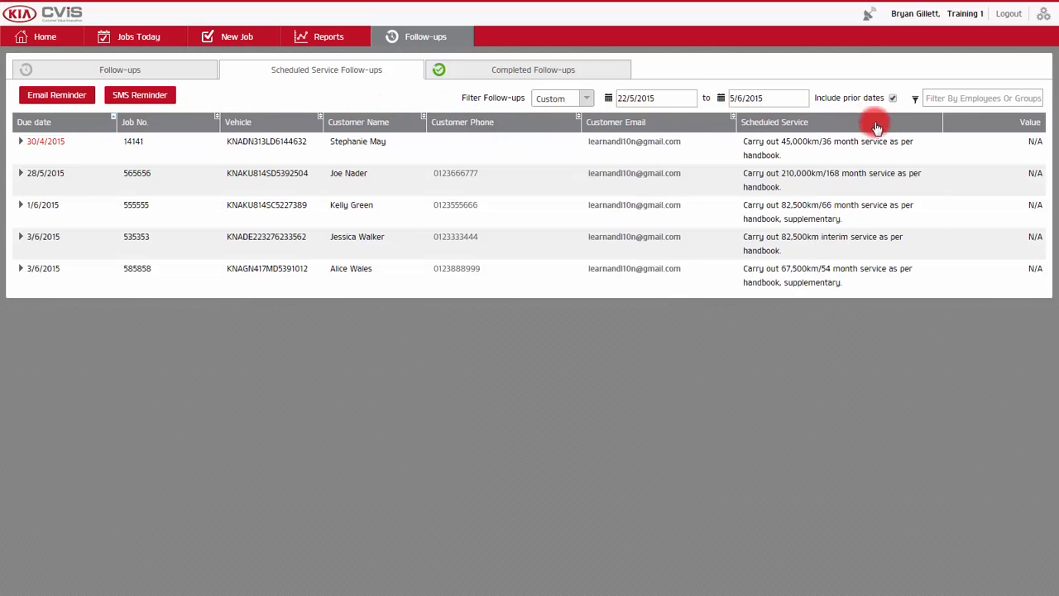
pyautogui.moveTo(935, 123)
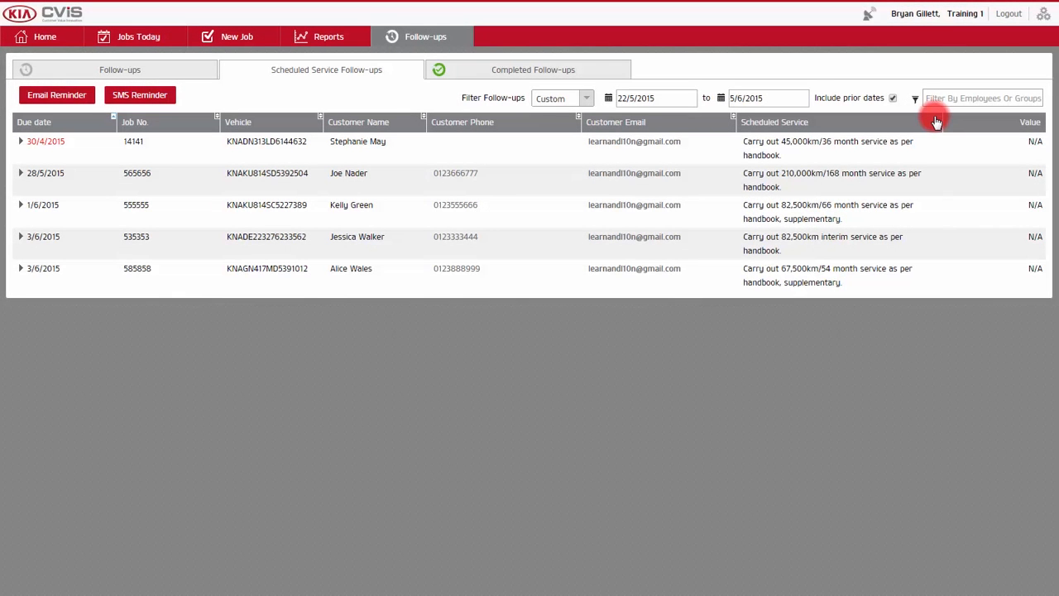
pyautogui.moveTo(66, 113)
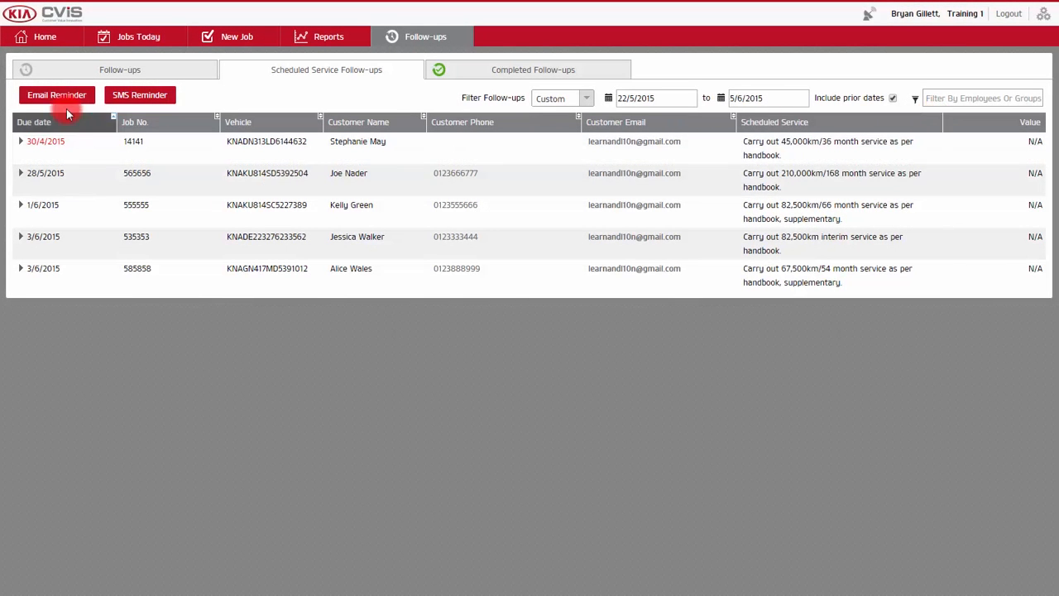
pyautogui.click(57, 95)
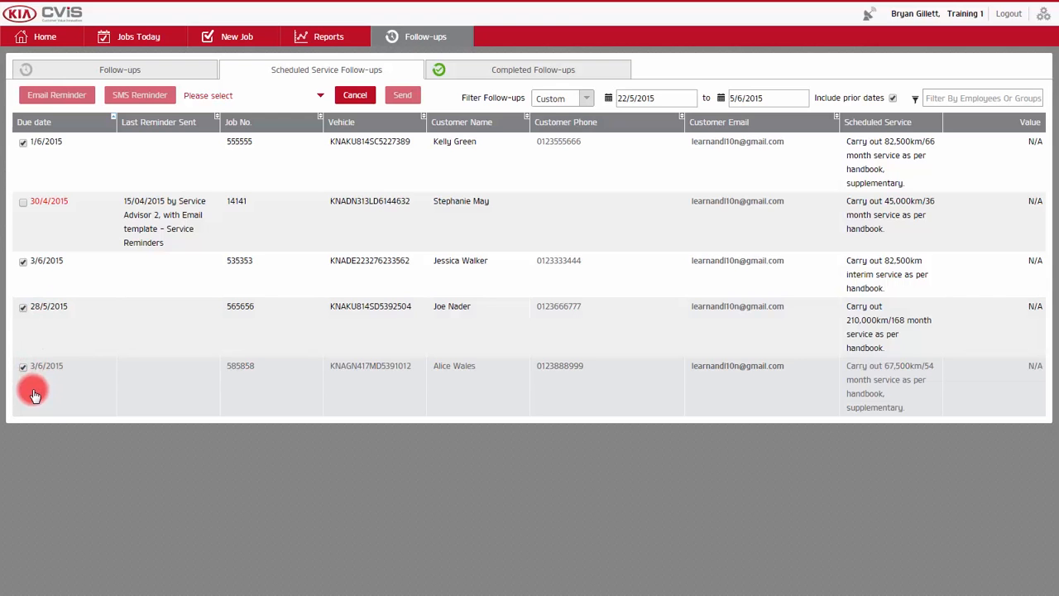
pyautogui.click(24, 306)
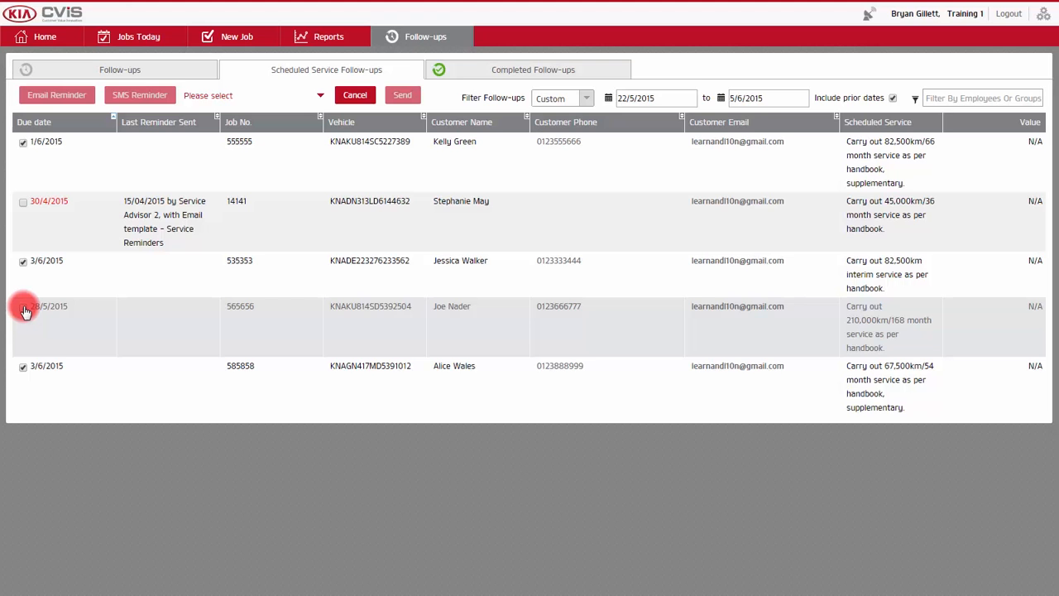
pyautogui.click(24, 306)
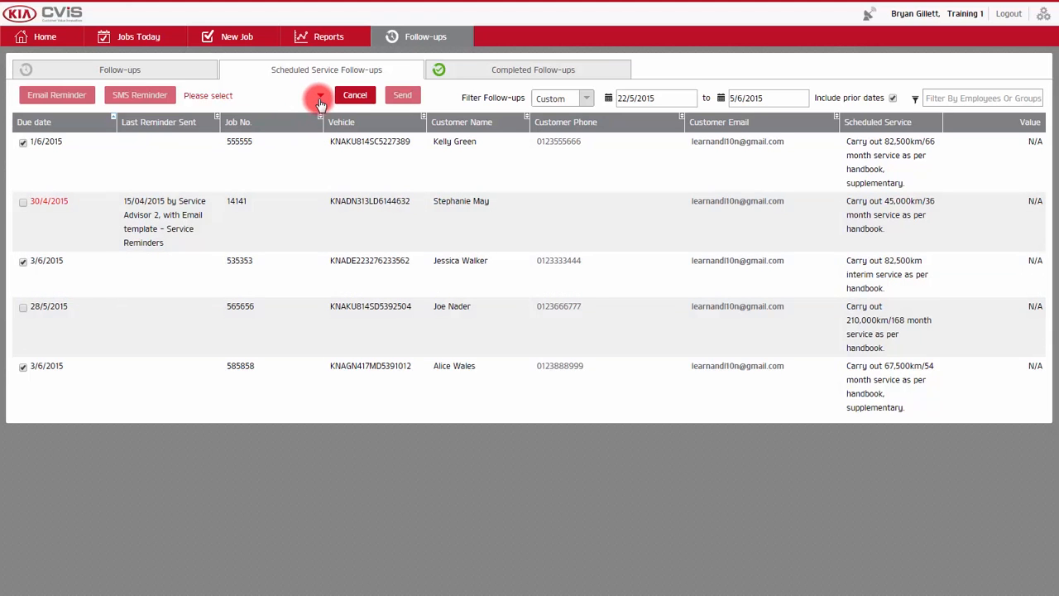
# Send the Service Reminder template email to the three ticked customers.
pyautogui.click(320, 94)
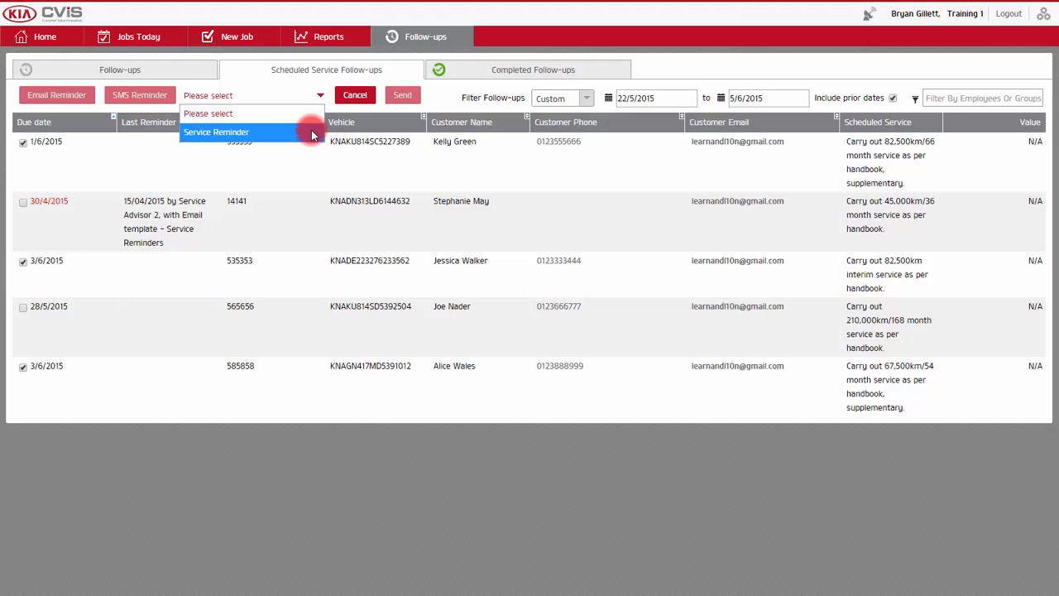
pyautogui.click(215, 133)
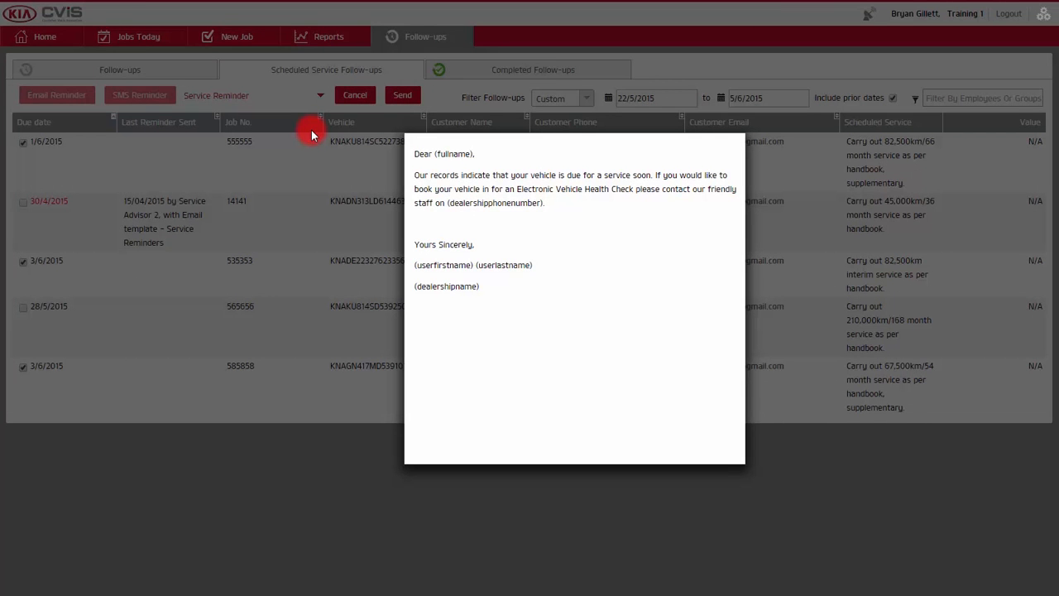
pyautogui.click(354, 95)
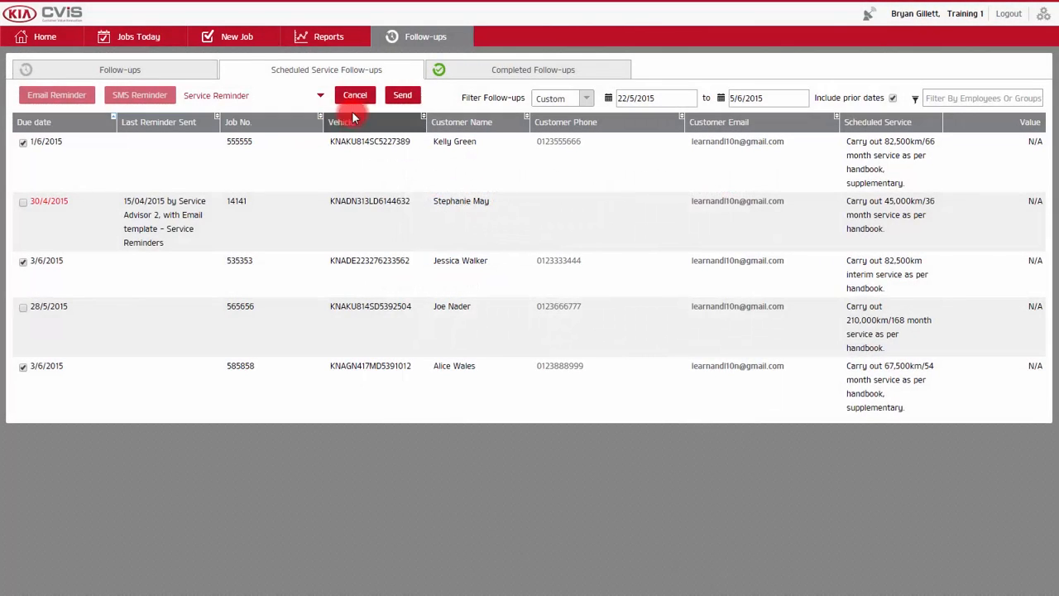
pyautogui.click(402, 94)
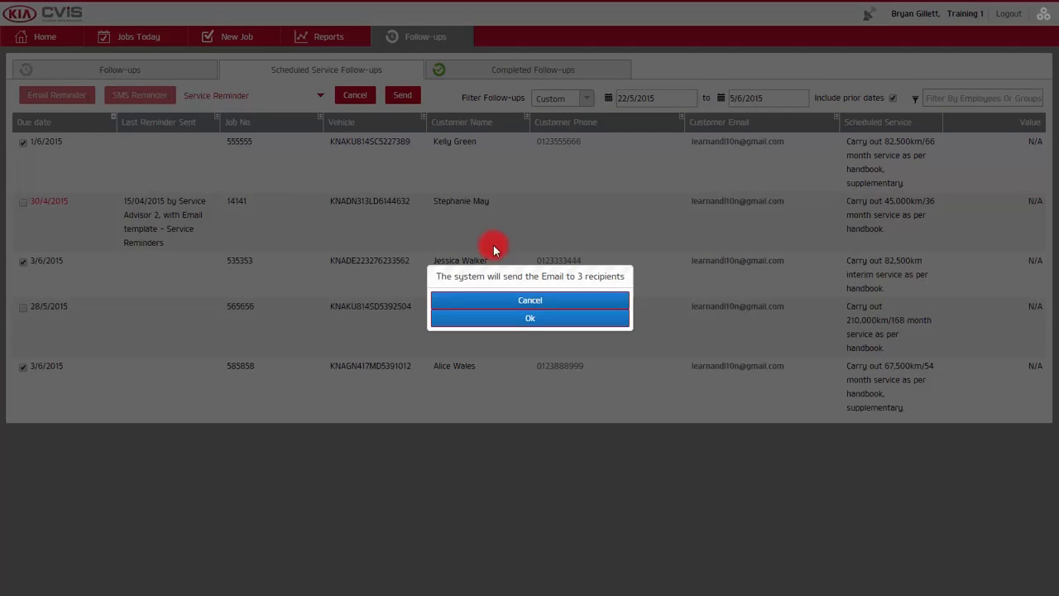
pyautogui.click(529, 318)
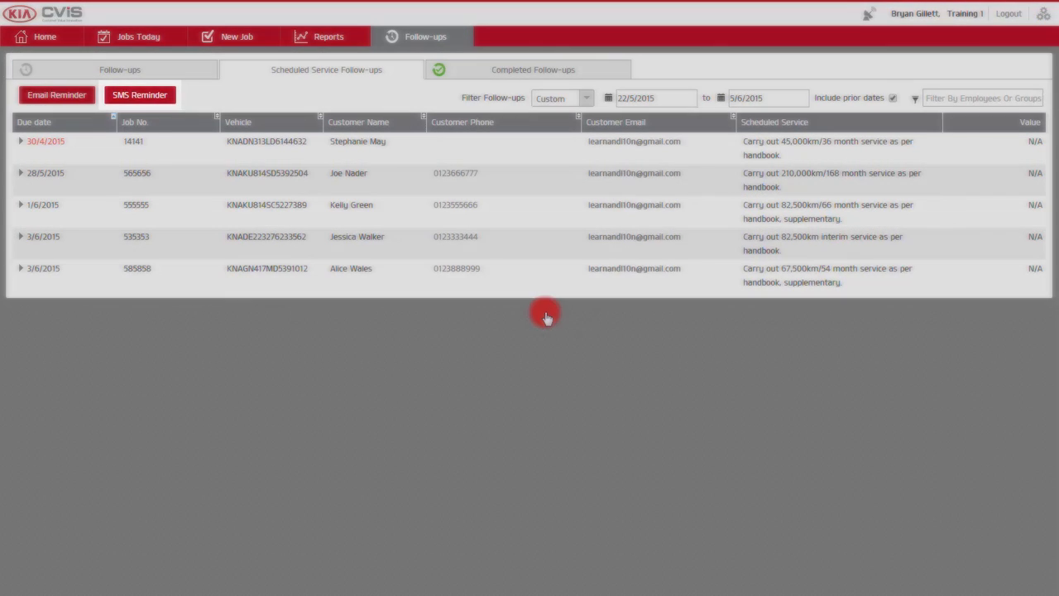
pyautogui.moveTo(399, 78)
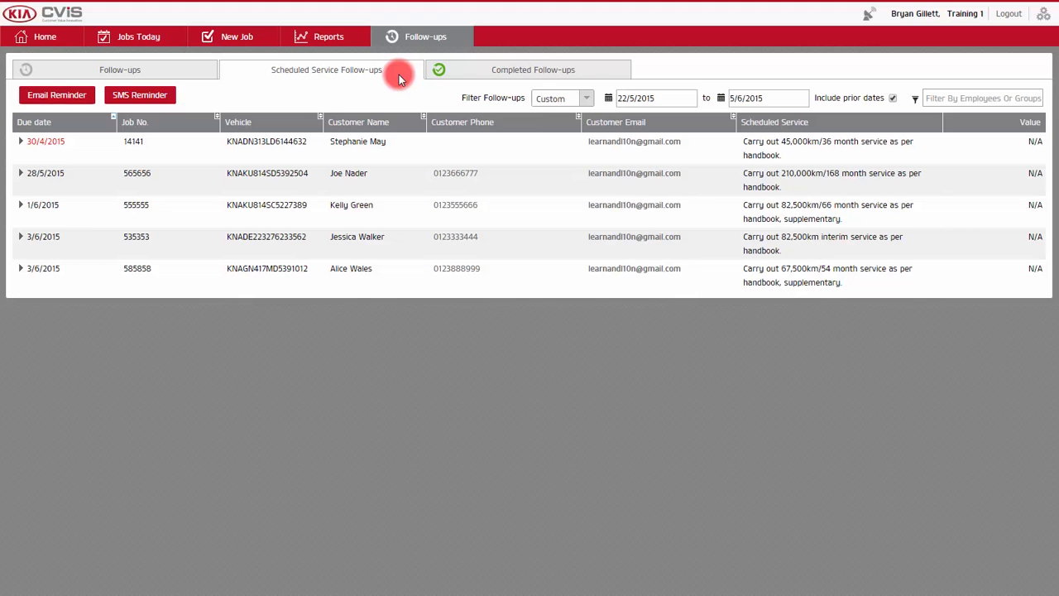
# Accept Kelly Green's job 555555 follow-up and create its appointment job dated 05/06/2015.
pyautogui.click(19, 205)
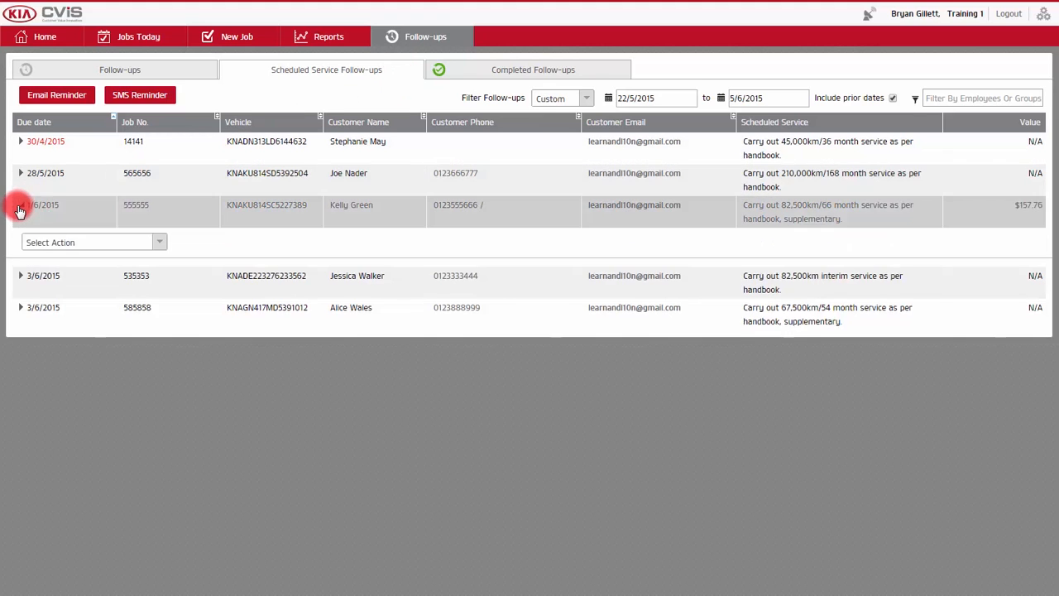
pyautogui.click(91, 242)
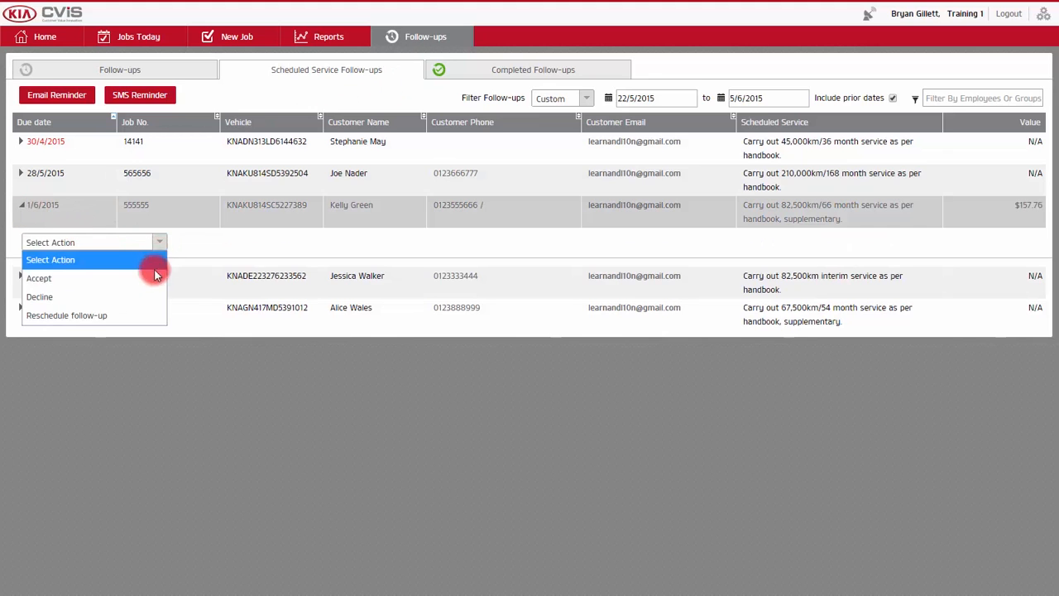
pyautogui.click(40, 278)
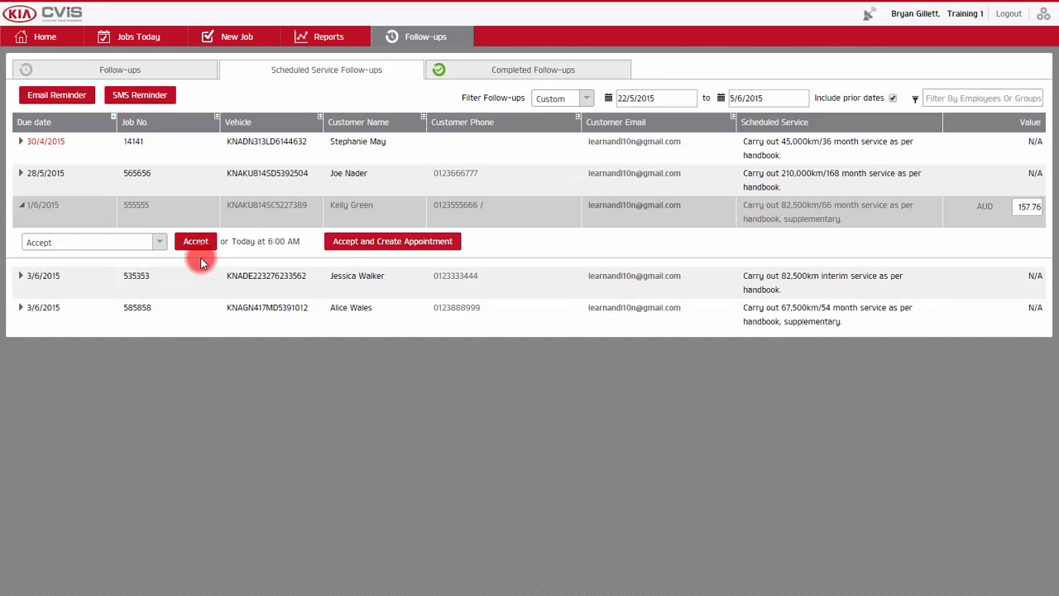
pyautogui.moveTo(388, 242)
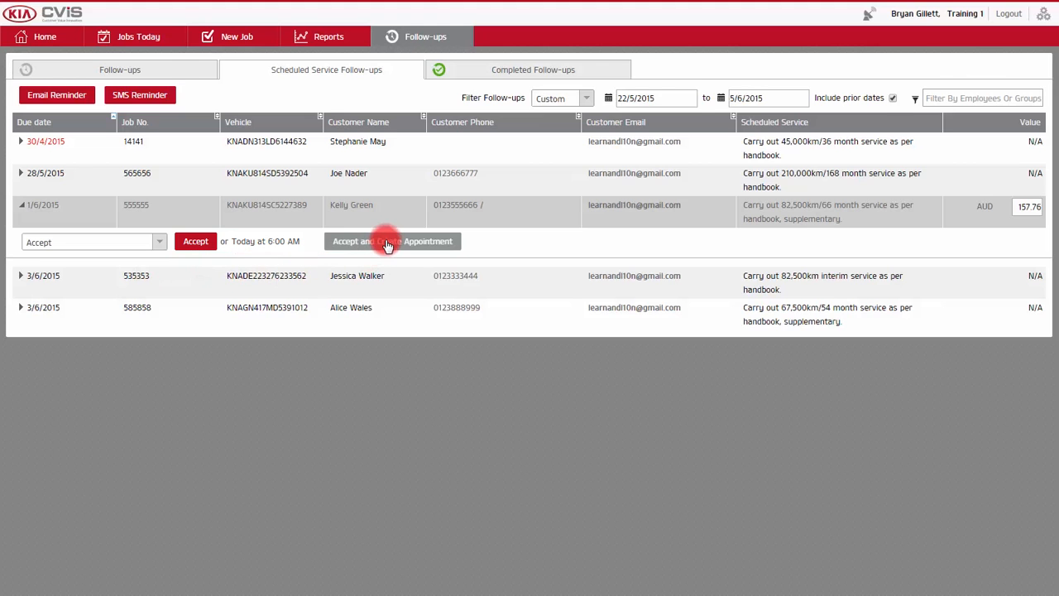
pyautogui.click(394, 242)
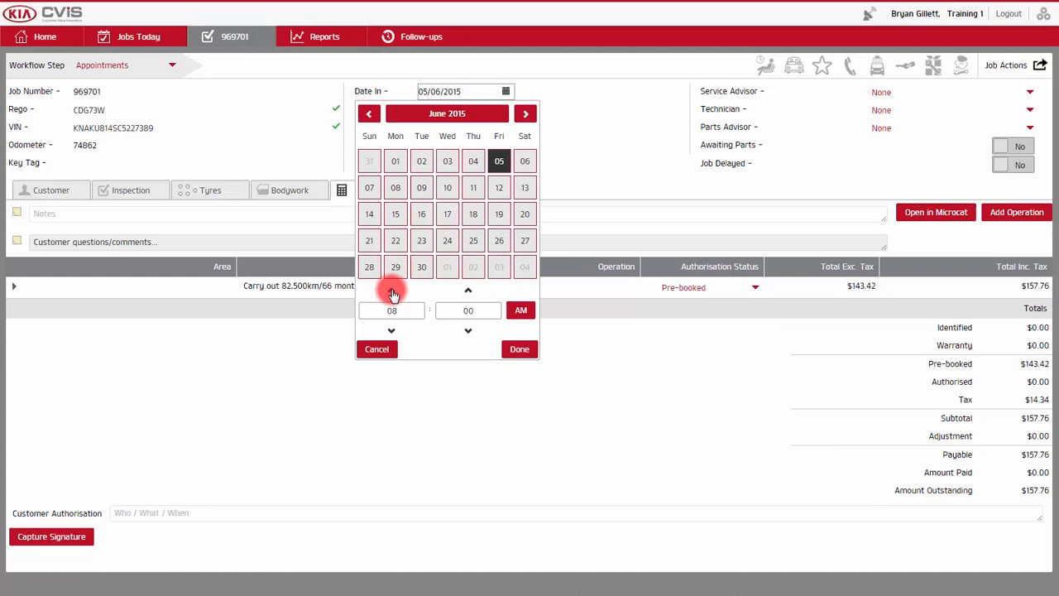
pyautogui.click(520, 347)
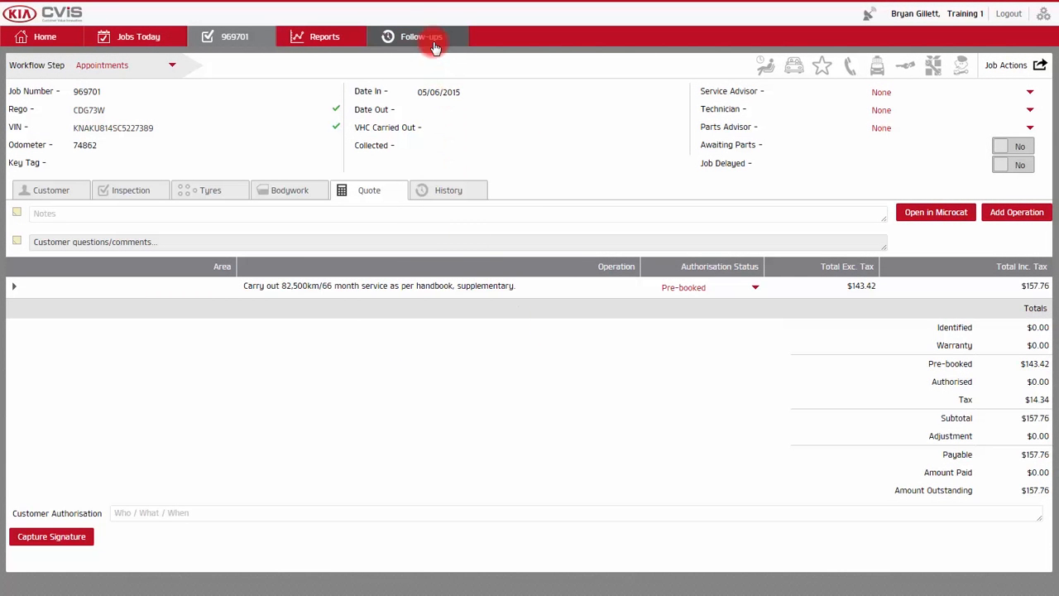
pyautogui.click(422, 36)
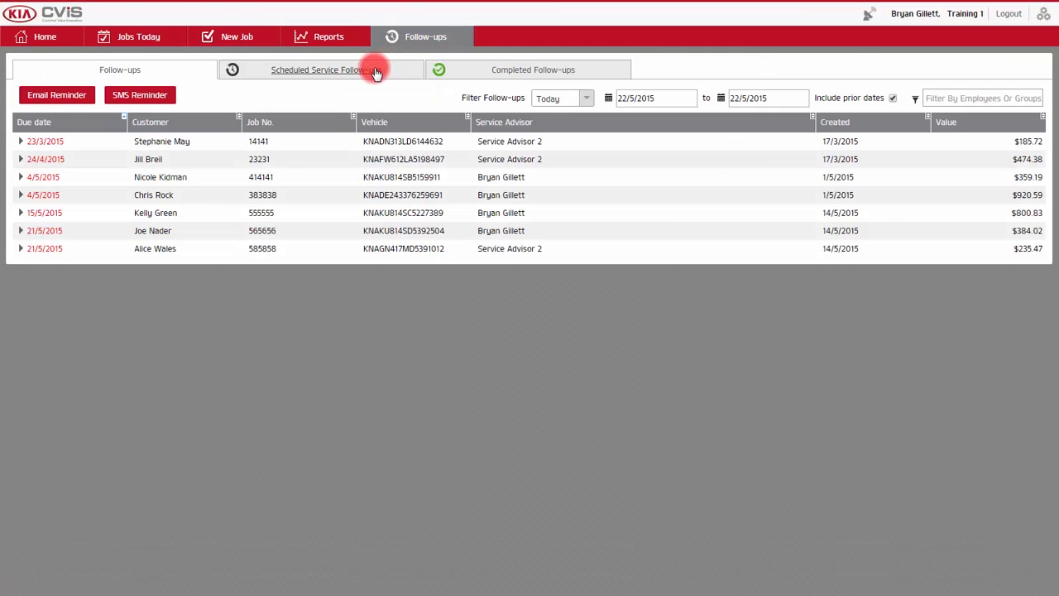
pyautogui.click(322, 69)
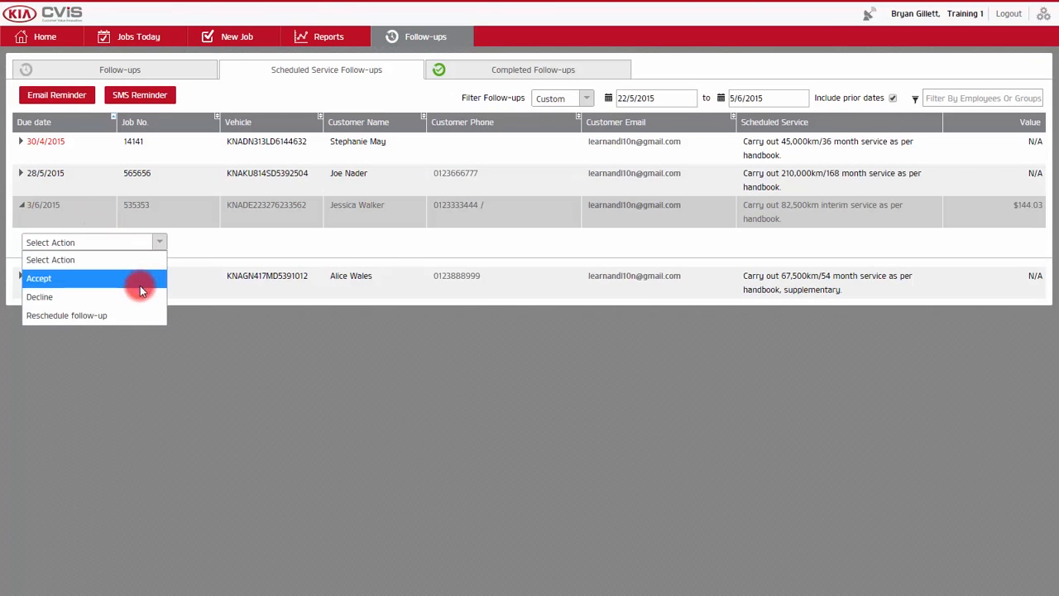
pyautogui.click(40, 296)
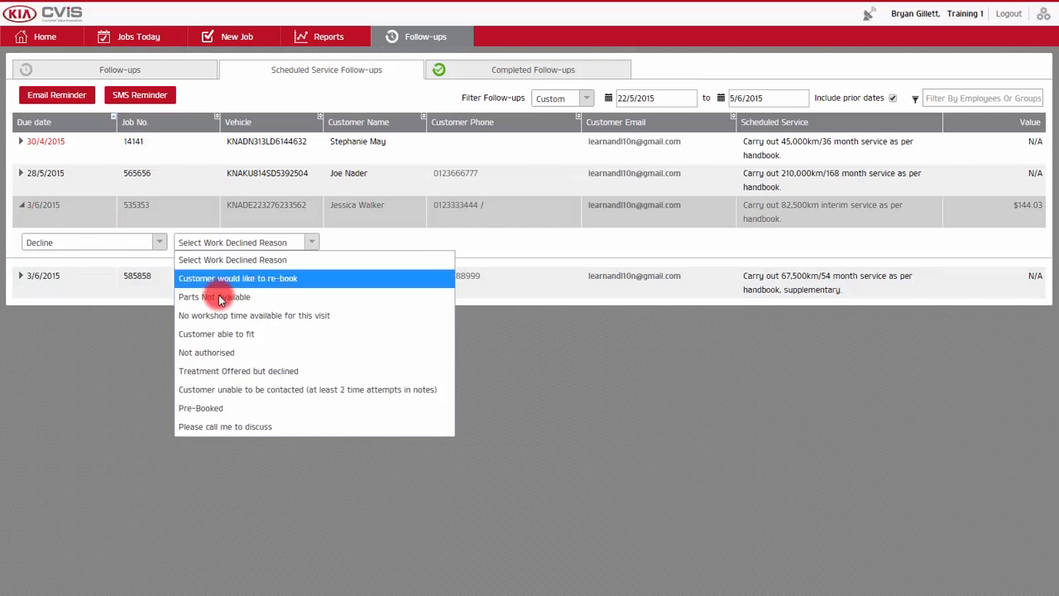
pyautogui.click(238, 371)
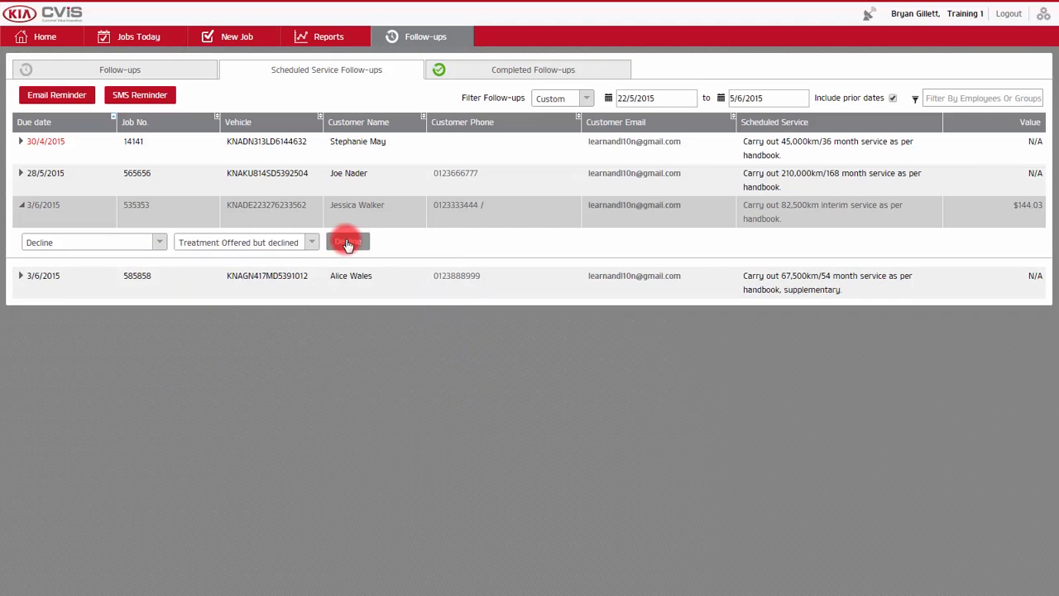
pyautogui.click(348, 242)
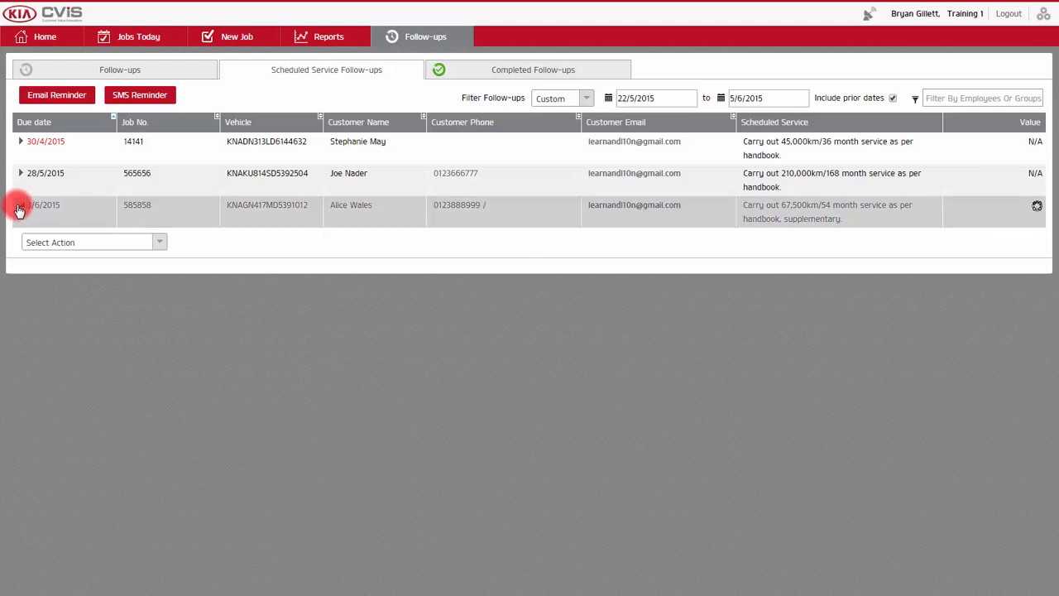
pyautogui.click(159, 242)
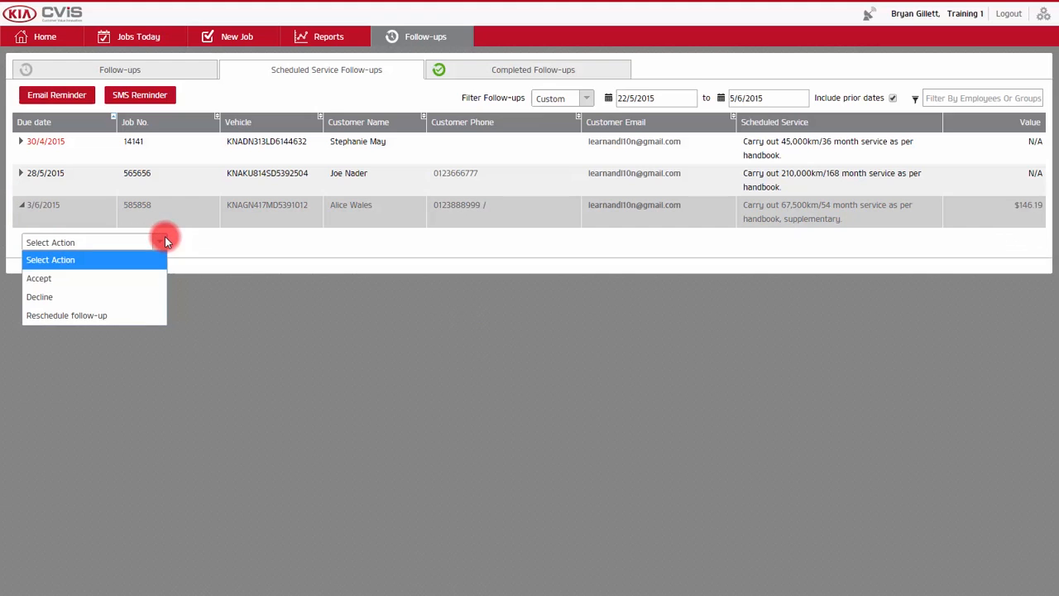
pyautogui.moveTo(155, 278)
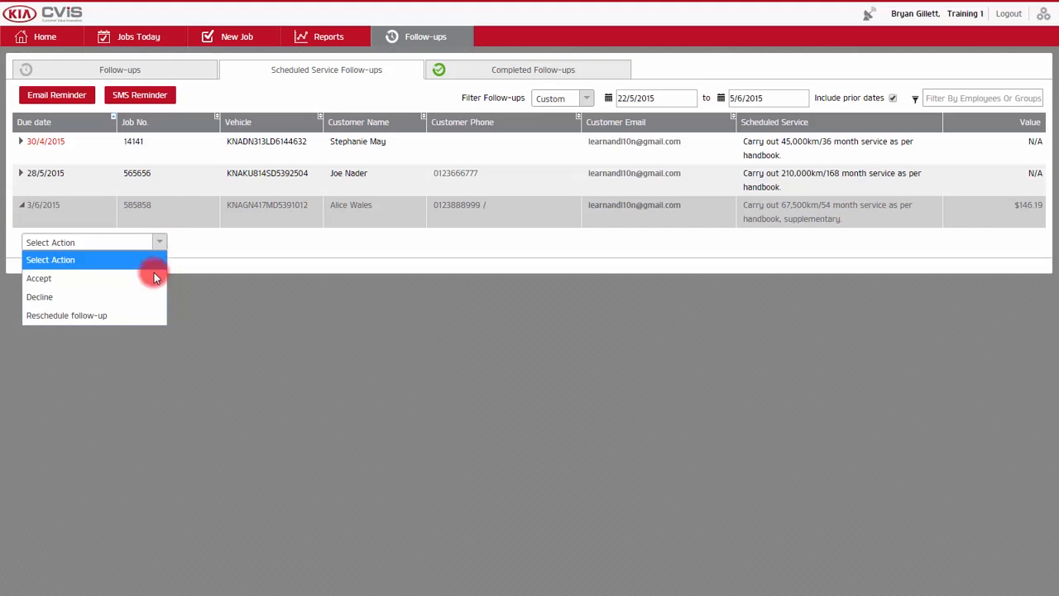
pyautogui.click(66, 314)
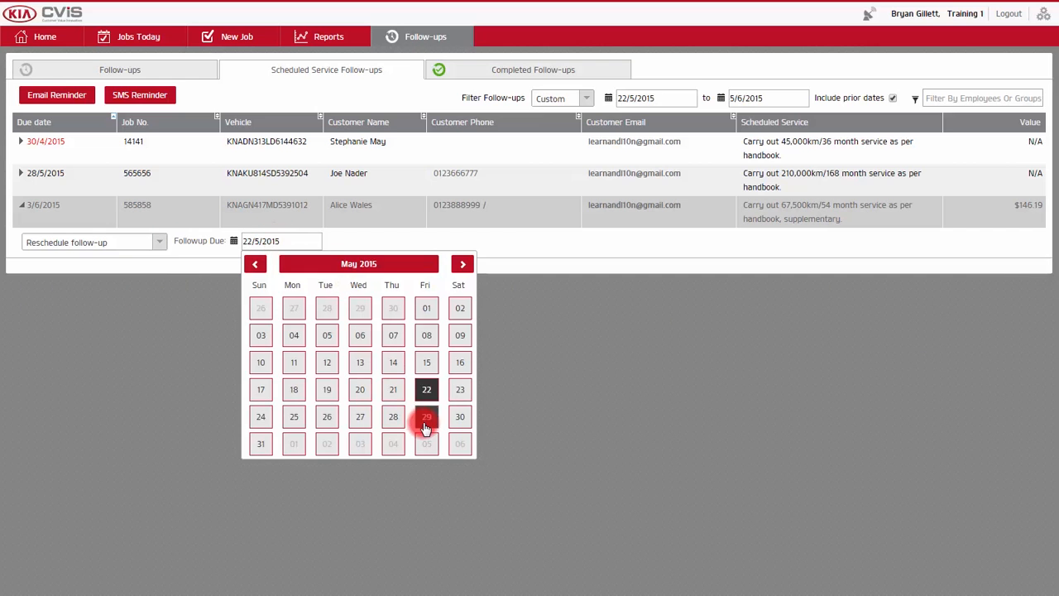
pyautogui.click(427, 417)
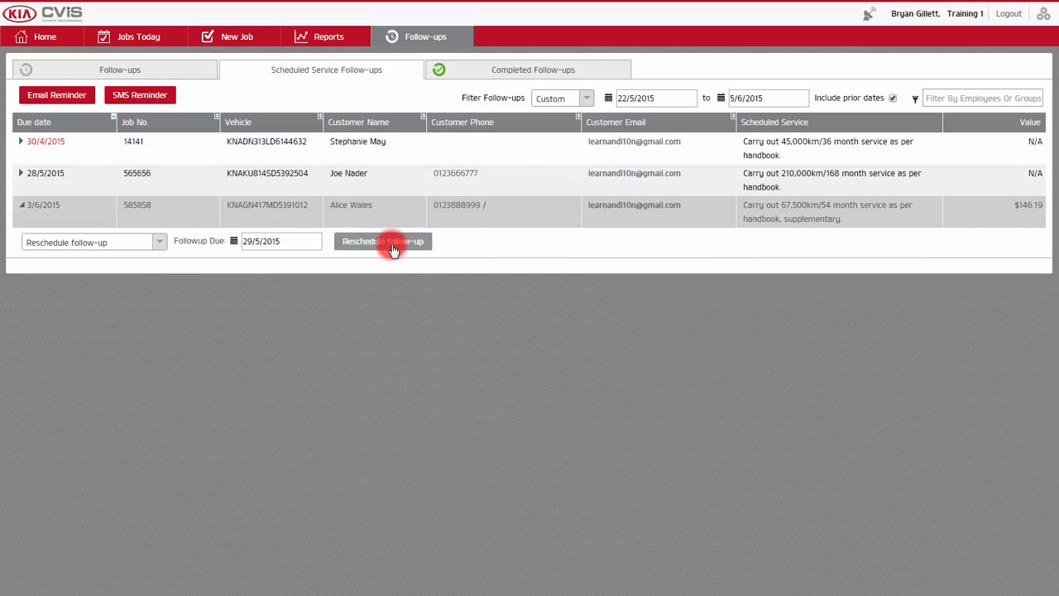
pyautogui.click(382, 242)
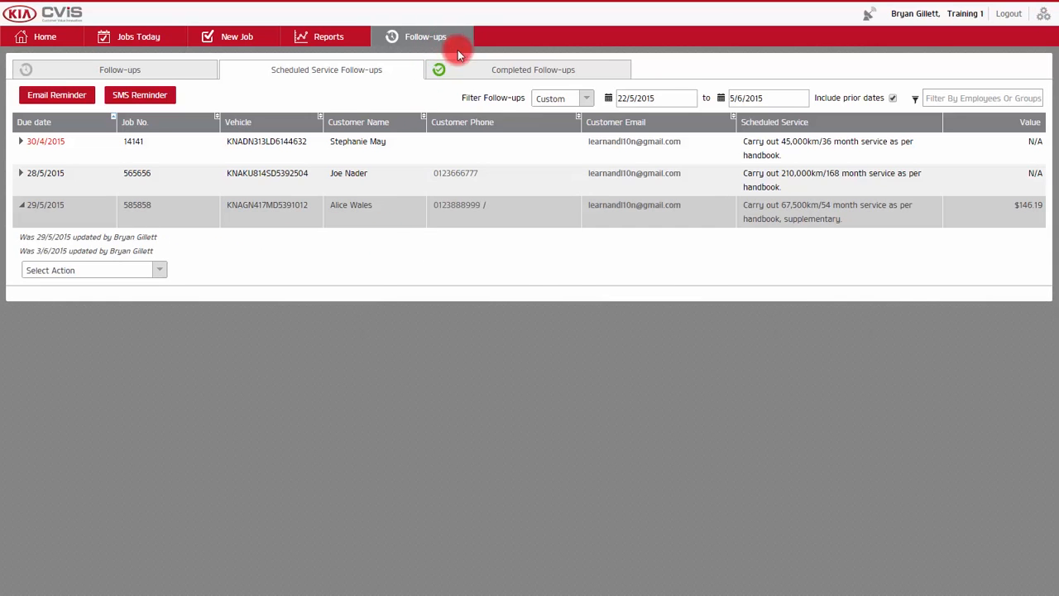
pyautogui.click(532, 69)
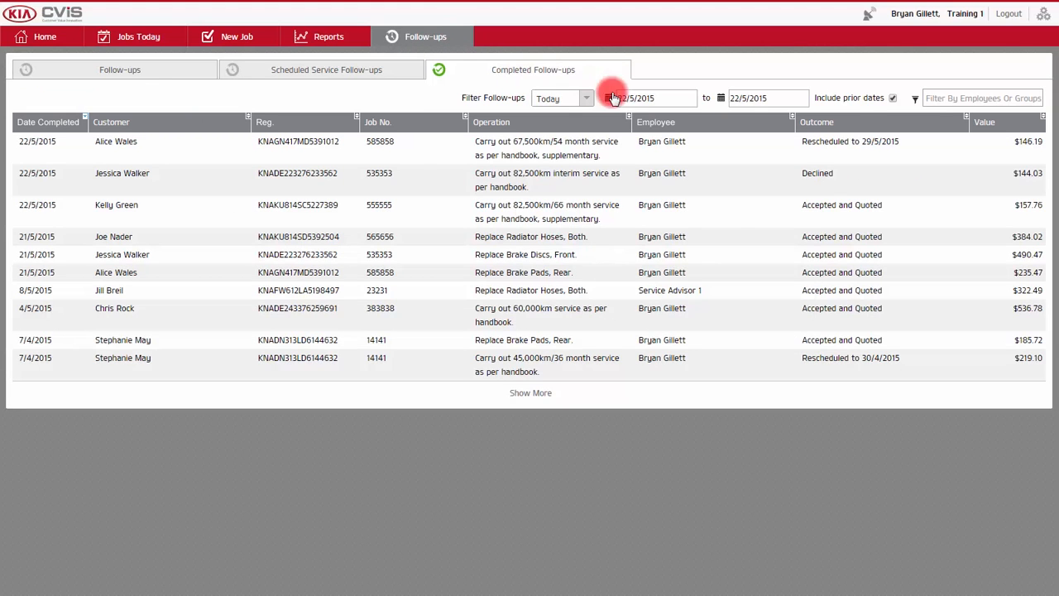
pyautogui.moveTo(861, 184)
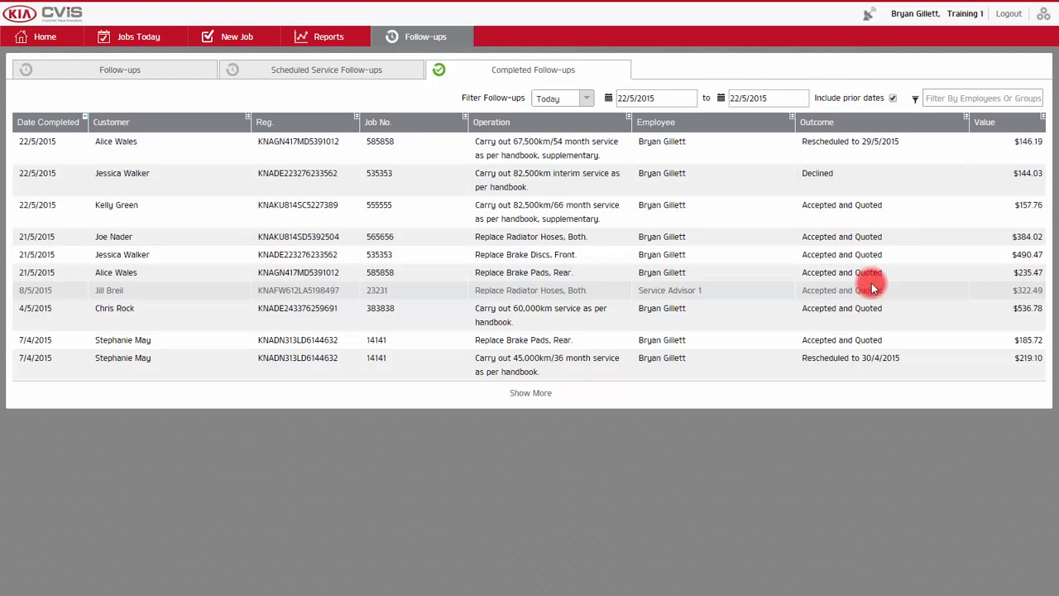
pyautogui.moveTo(884, 387)
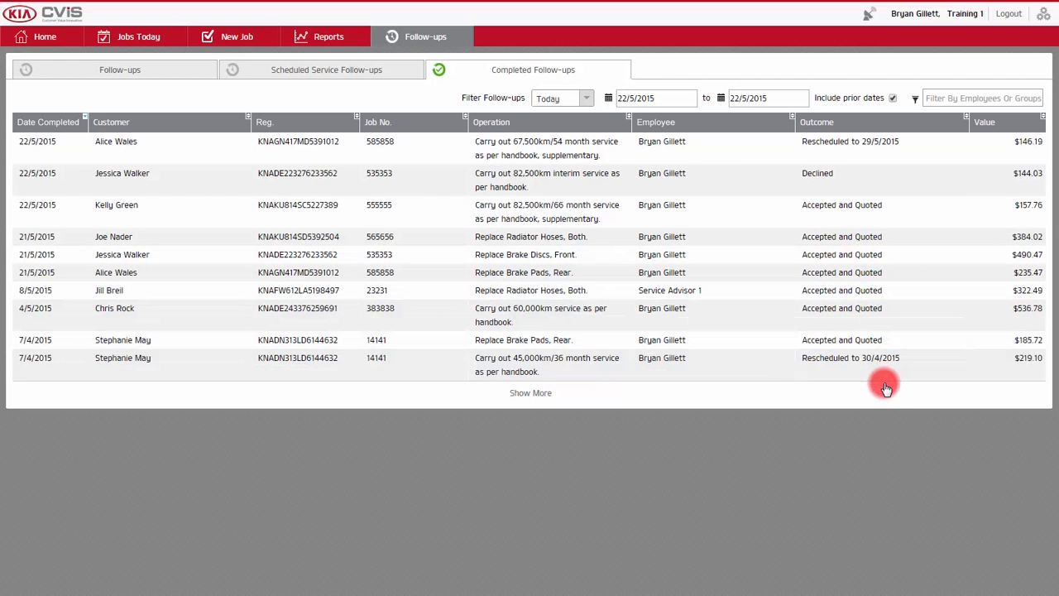